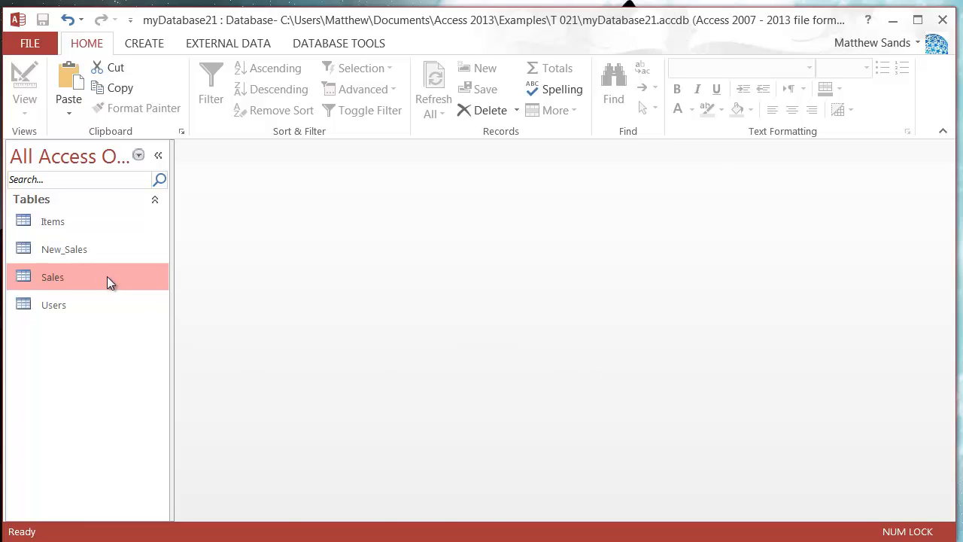
{"action": "mouse_move", "coordinate": [72, 235]}
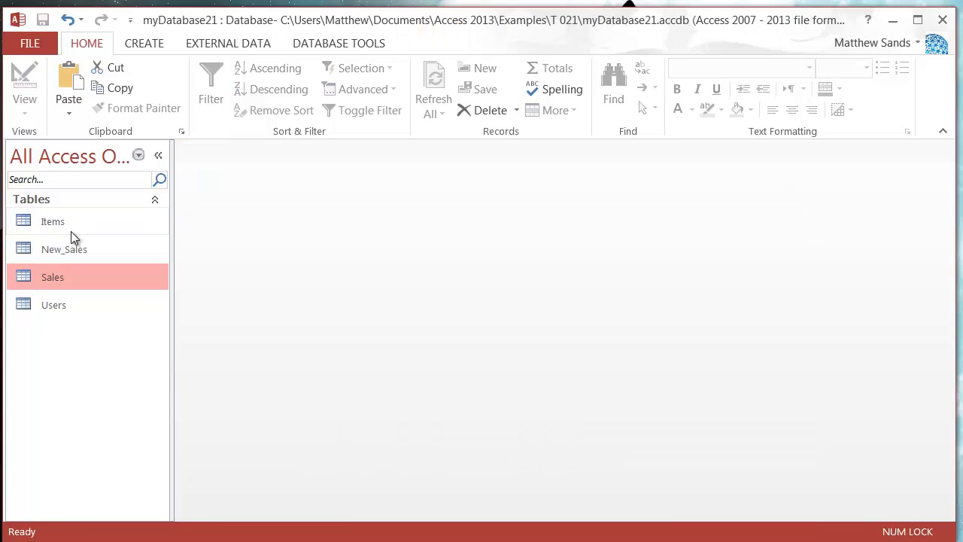
Review the ten New_Sales records and close the table again
{"action": "left_click", "coordinate": [63, 250]}
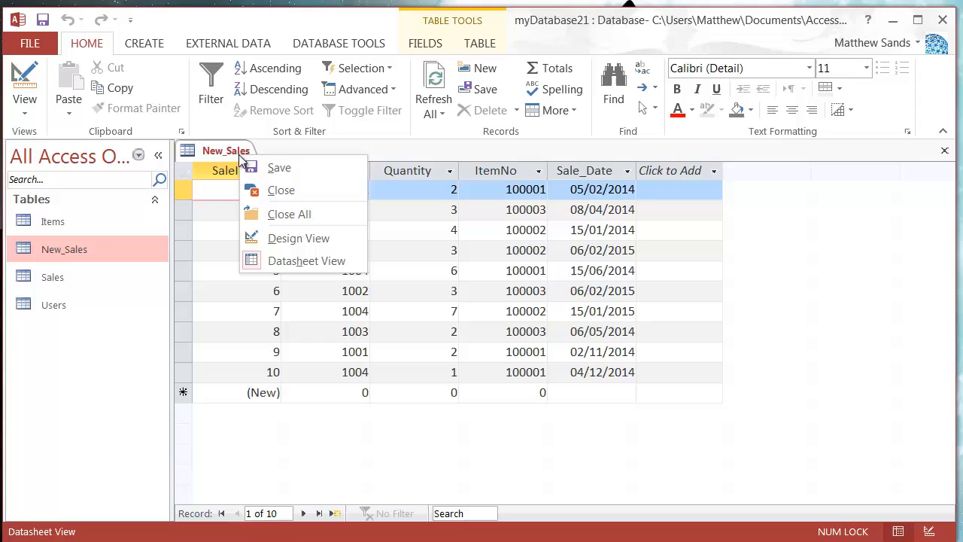
{"action": "left_click", "coordinate": [281, 190]}
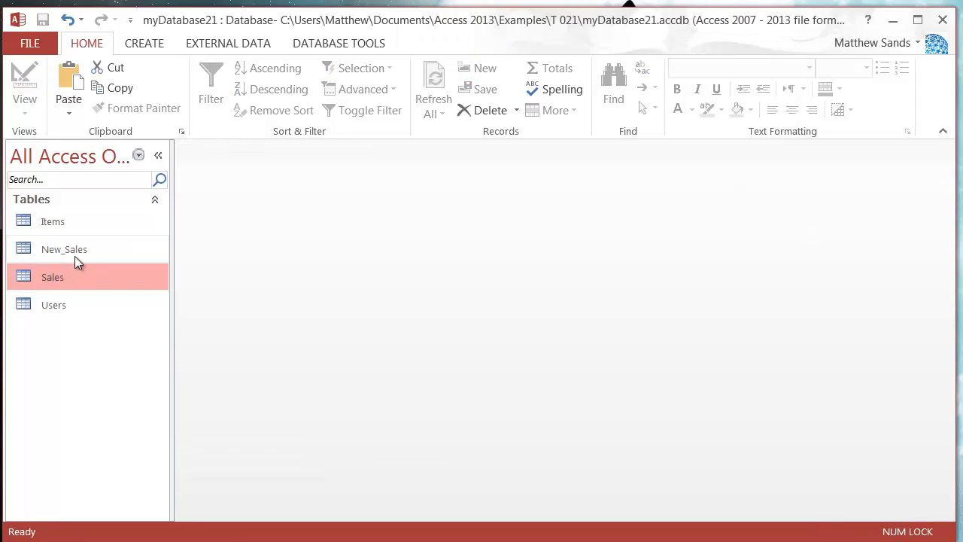
{"action": "left_click", "coordinate": [63, 250]}
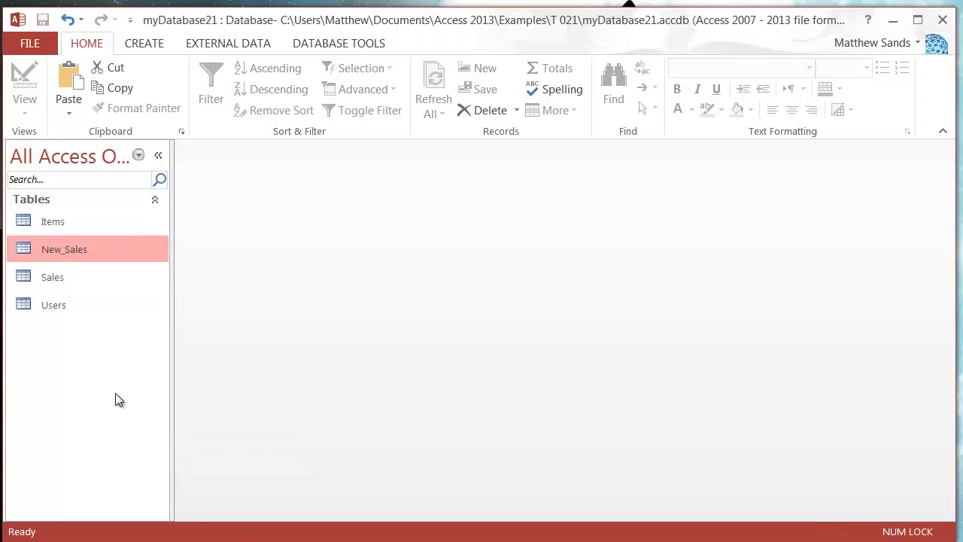
{"action": "mouse_move", "coordinate": [112, 264]}
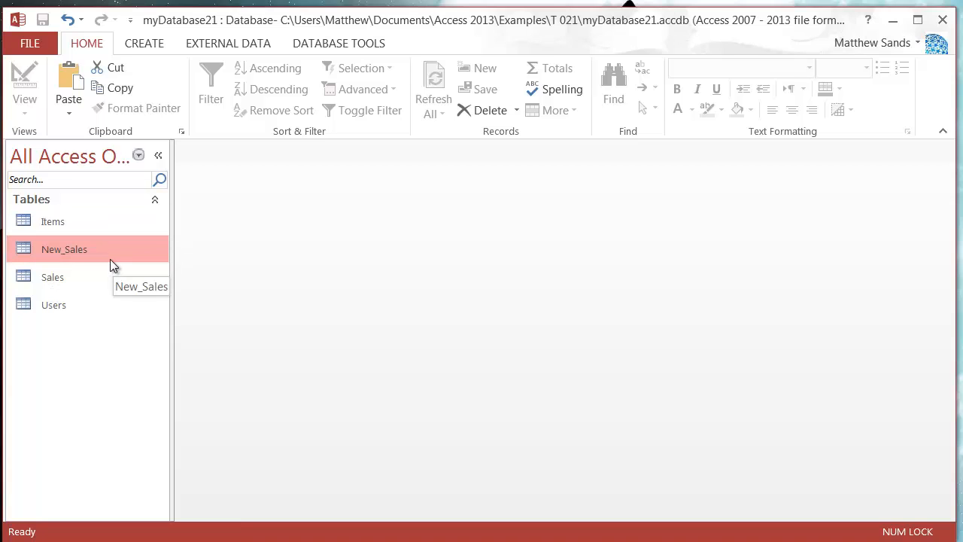
{"action": "mouse_move", "coordinate": [881, 201]}
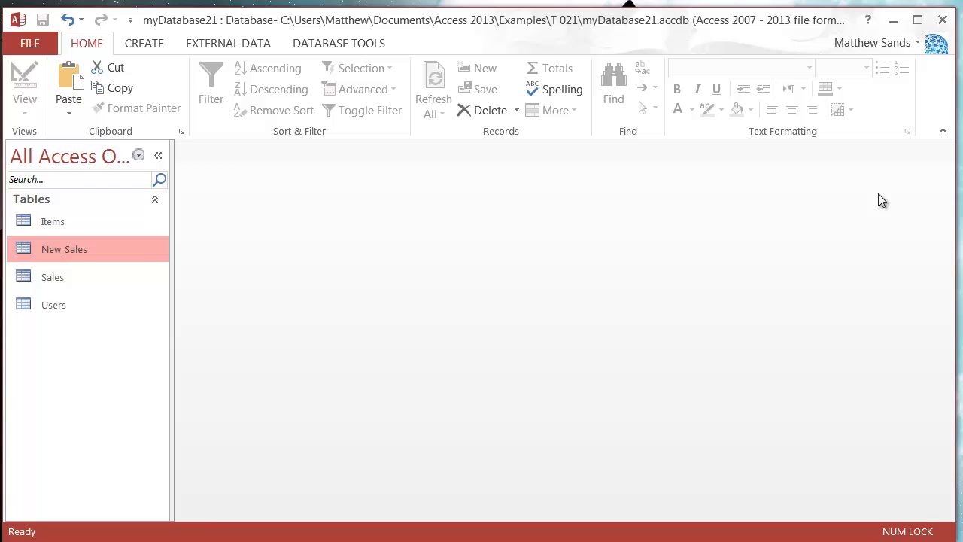
{"action": "mouse_move", "coordinate": [60, 365]}
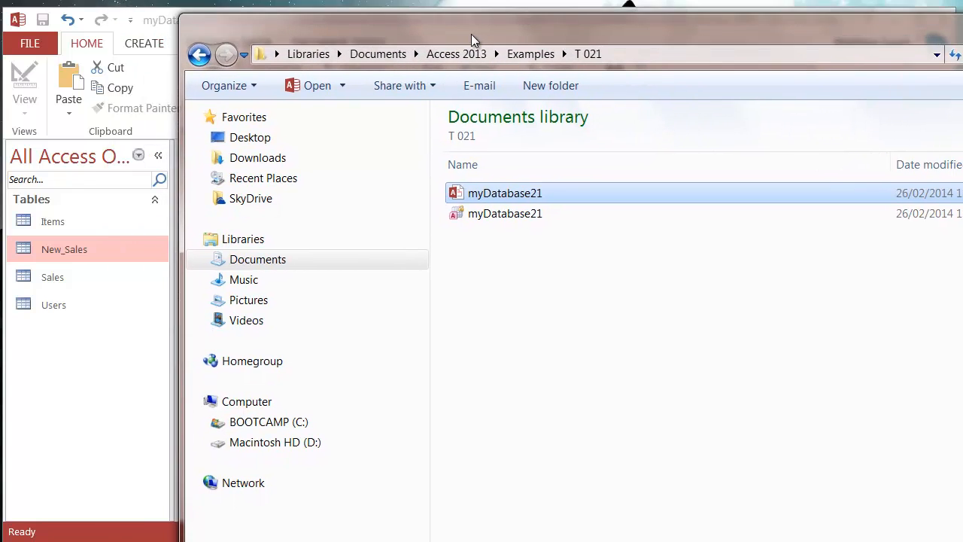
Return to the T 021 folder holding the two myDatabase21 files
{"action": "left_click", "coordinate": [530, 54]}
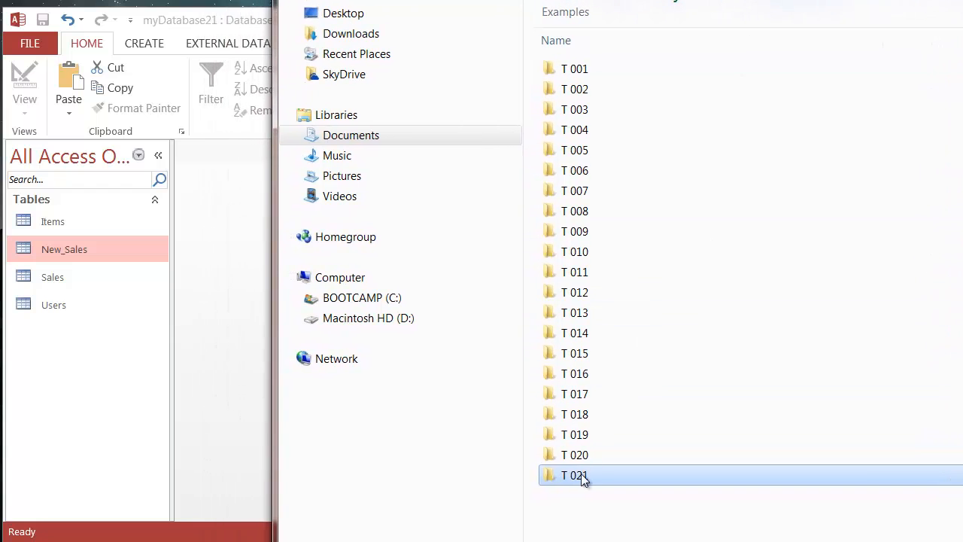
{"action": "mouse_move", "coordinate": [570, 475]}
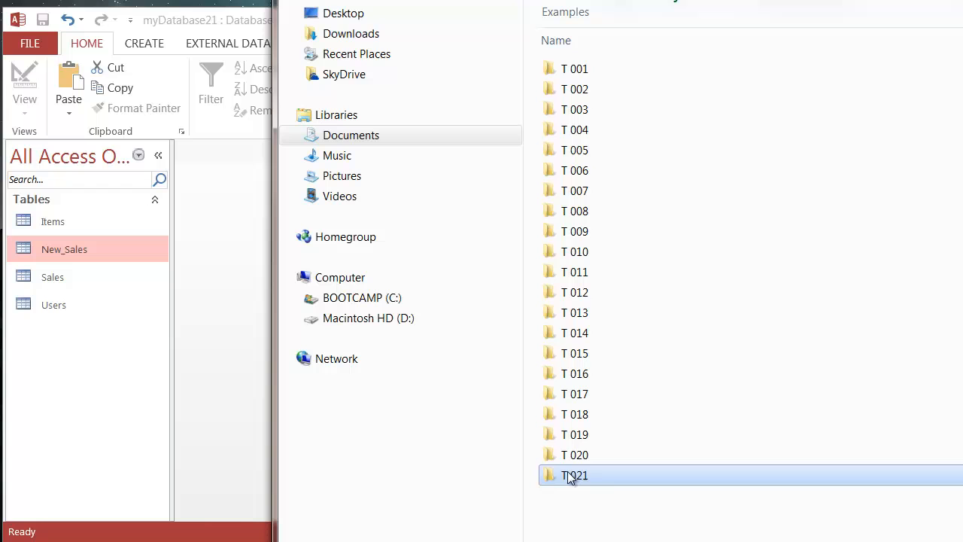
{"action": "double_click", "coordinate": [575, 475]}
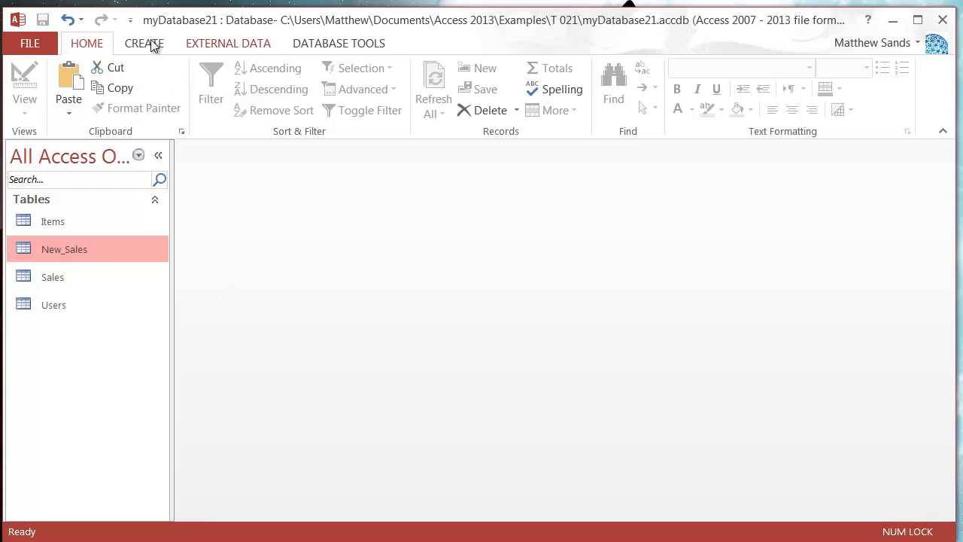
Start a new query in design view with the New_Sales table added
{"action": "left_click", "coordinate": [145, 42]}
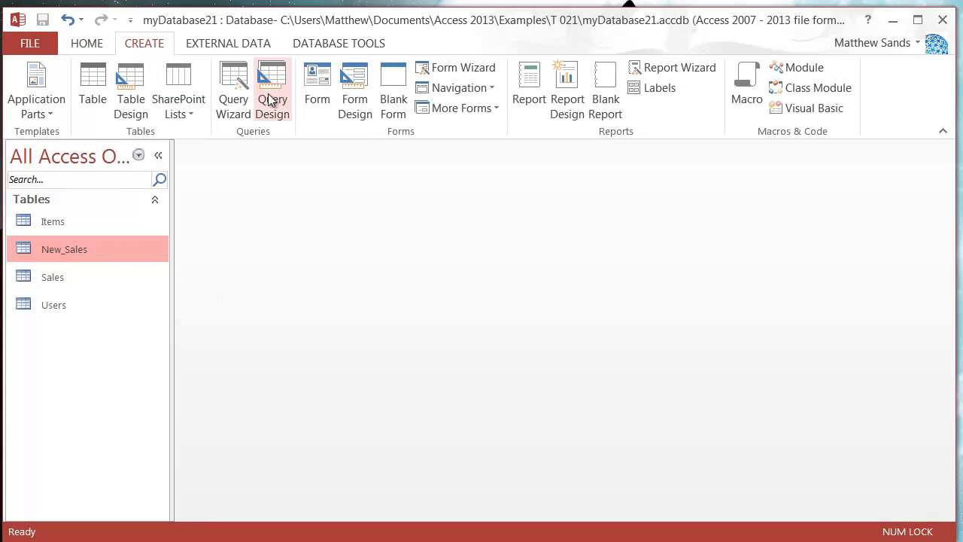
{"action": "left_click", "coordinate": [270, 90]}
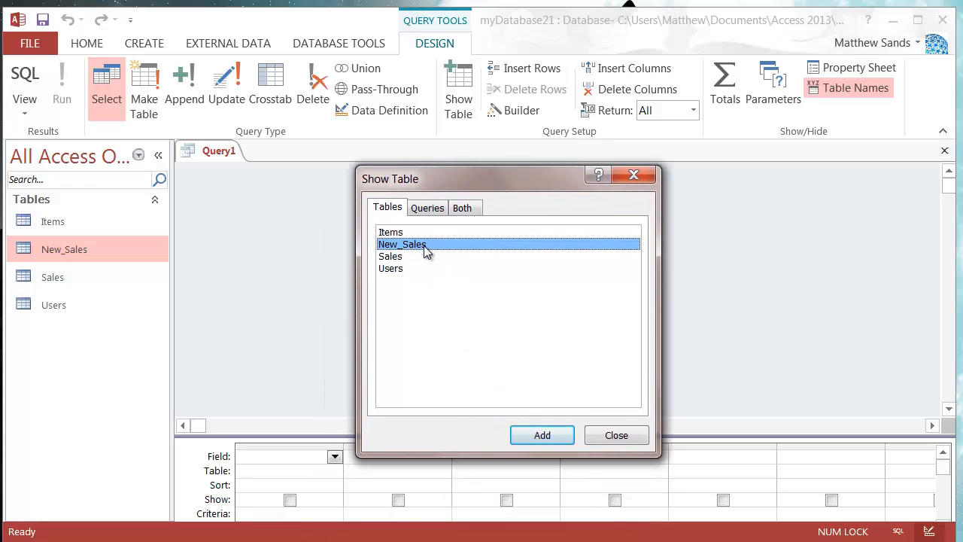
{"action": "left_click", "coordinate": [615, 435]}
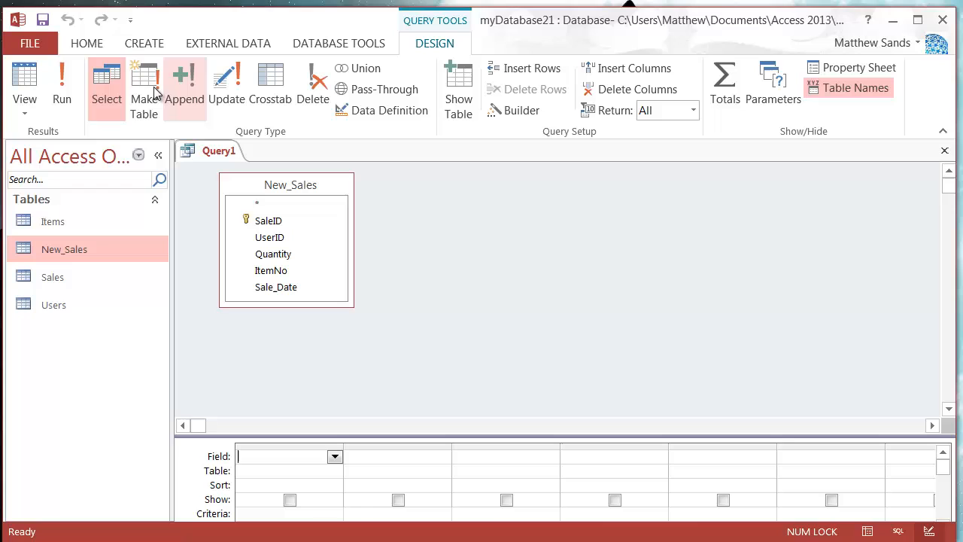
Convert the query to an append query with Sales as the destination table
{"action": "left_click", "coordinate": [183, 86]}
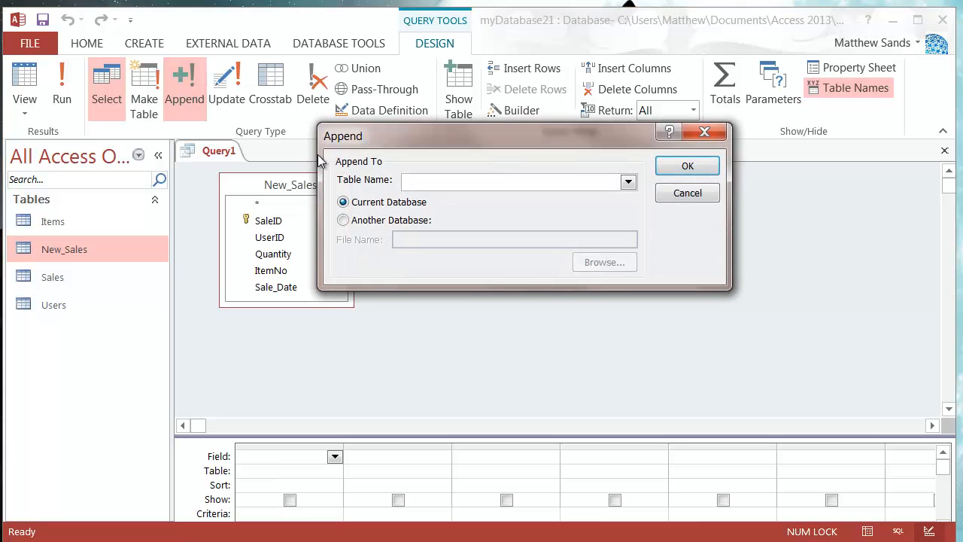
{"action": "left_click", "coordinate": [628, 181]}
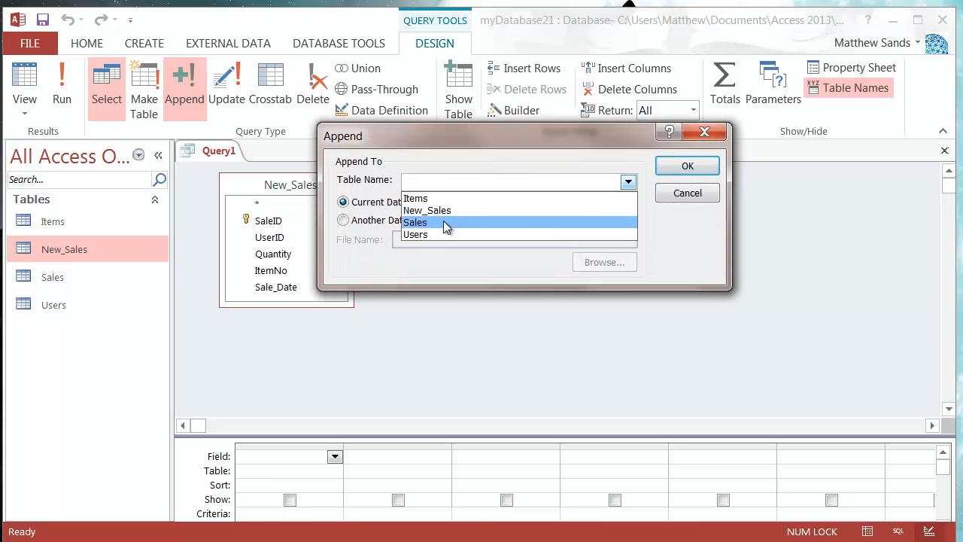
{"action": "left_click", "coordinate": [416, 223]}
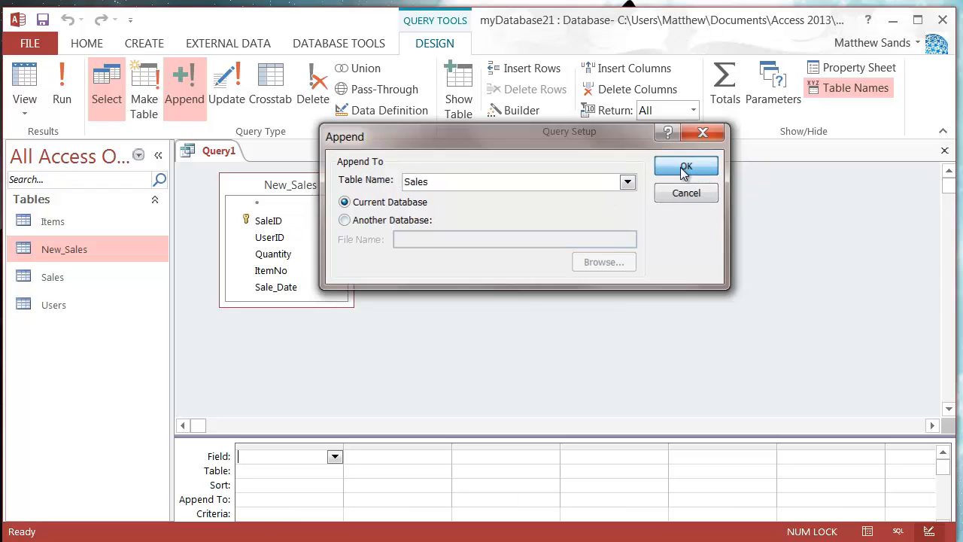
{"action": "left_click", "coordinate": [686, 166]}
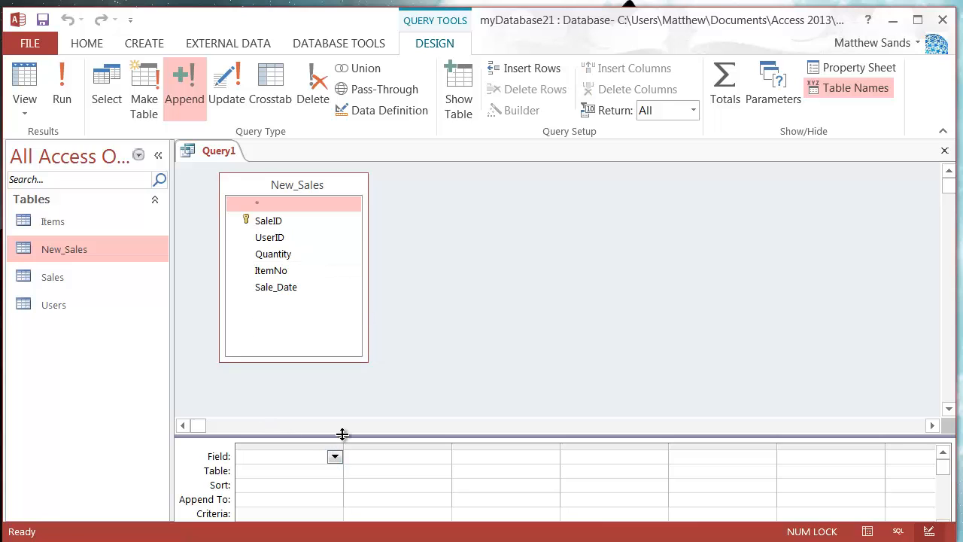
Check the Sales table fields and confirm UserID, Quantity and ItemNo append to matching fields
{"action": "left_click_drag", "start_coordinate": [344, 434], "coordinate": [368, 367]}
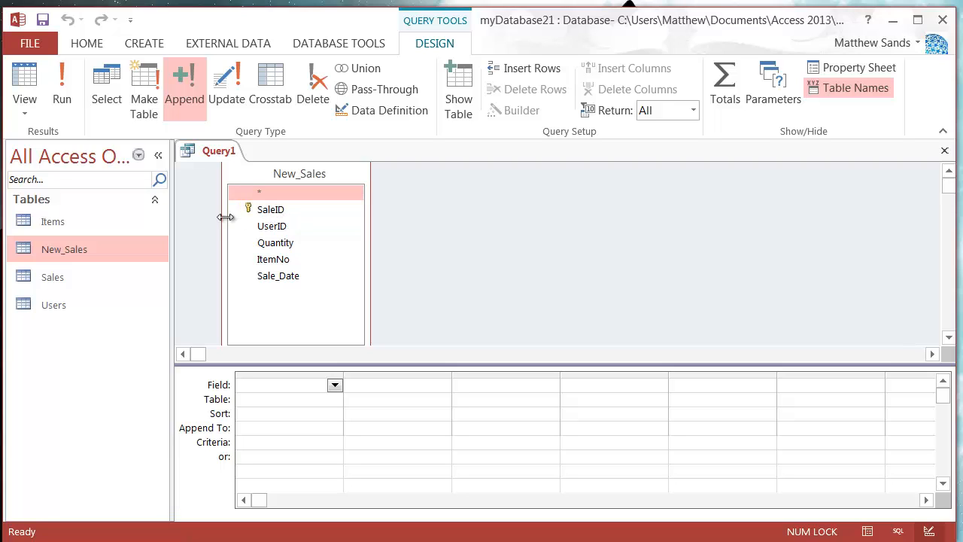
{"action": "mouse_move", "coordinate": [263, 223]}
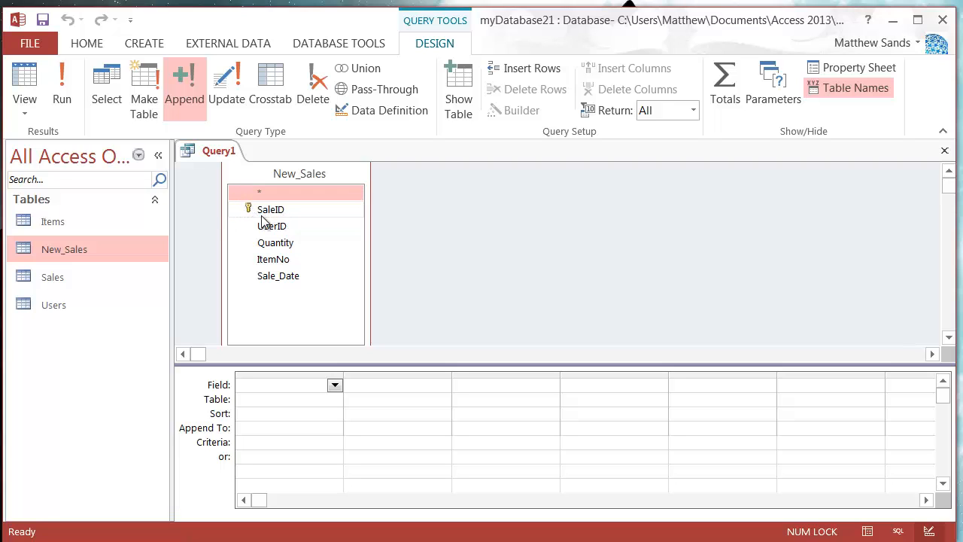
{"action": "left_click", "coordinate": [63, 250]}
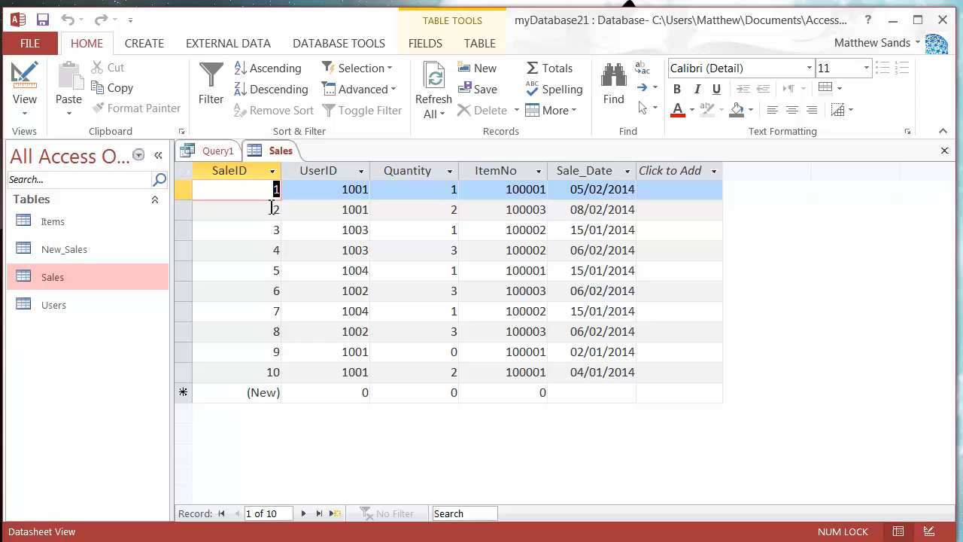
{"action": "left_click", "coordinate": [216, 150]}
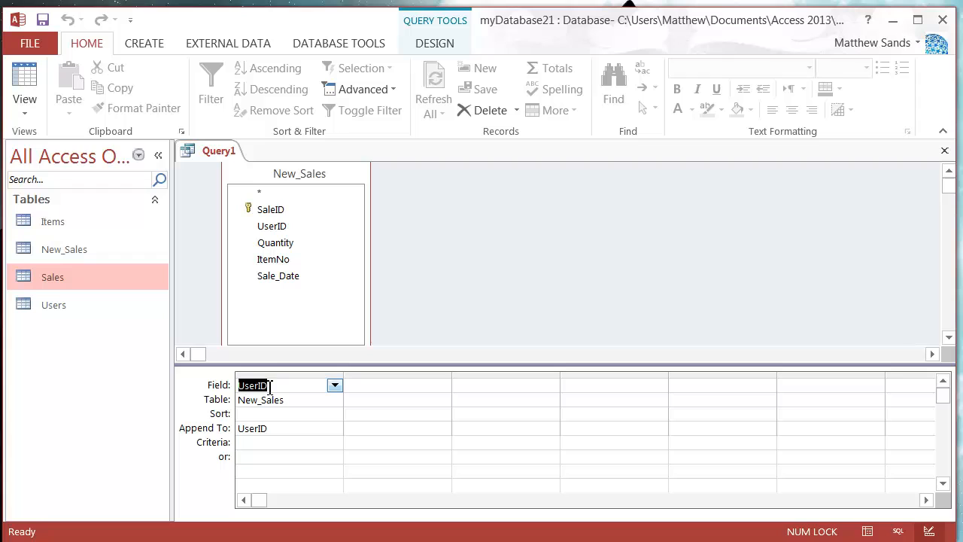
{"action": "left_click", "coordinate": [283, 414]}
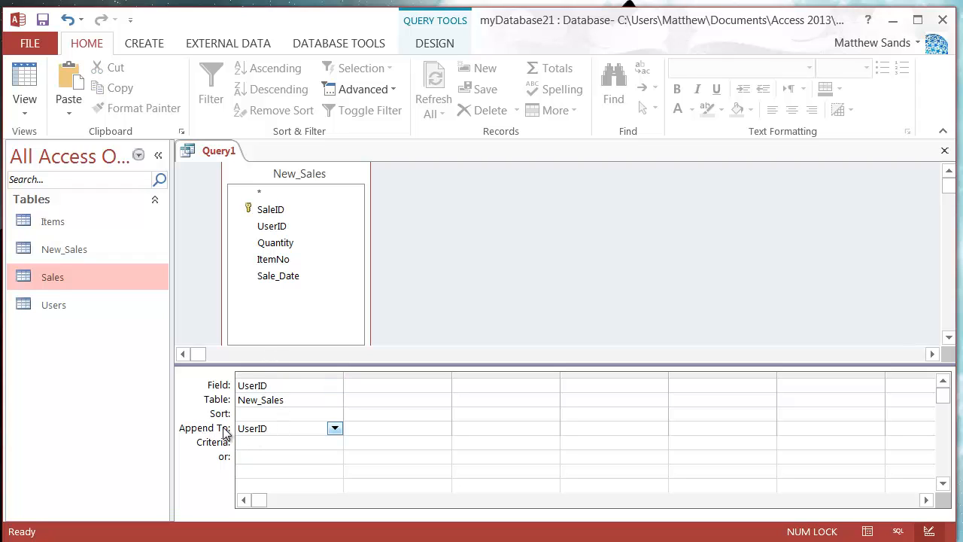
{"action": "left_click", "coordinate": [334, 427]}
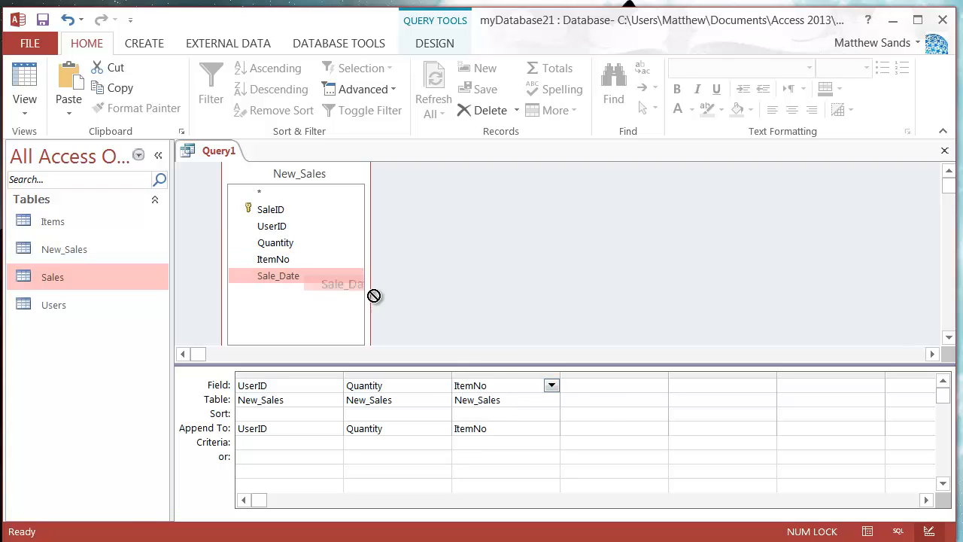
Add Sale_Date from New_Sales to the grid, appending to Sale_Date
{"action": "left_click_drag", "start_coordinate": [278, 275], "coordinate": [584, 385]}
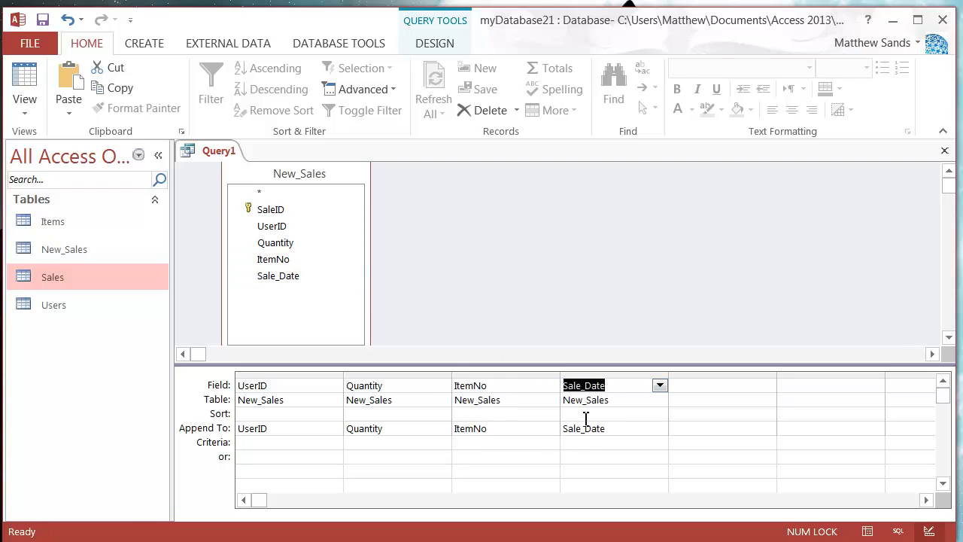
{"action": "left_click", "coordinate": [391, 413]}
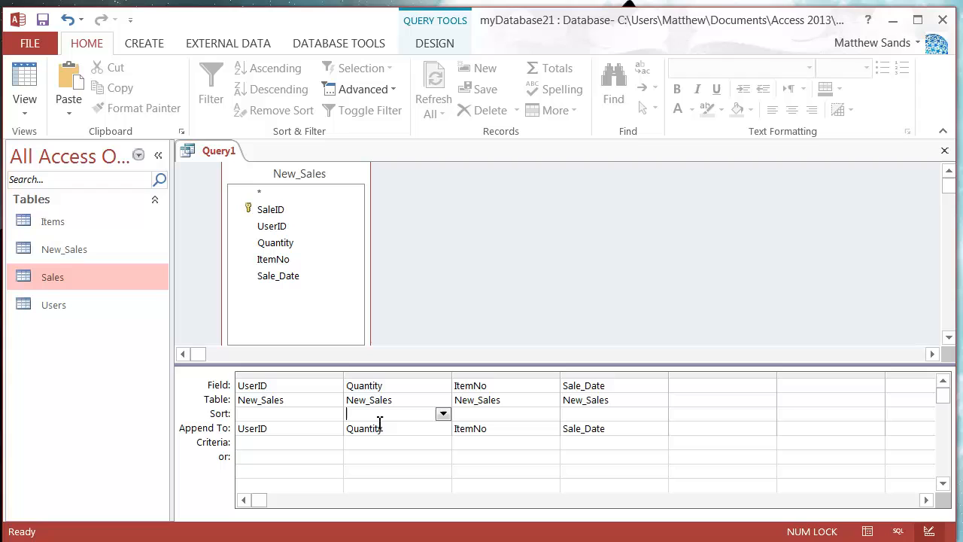
Save the append query as Add_New_Sales
{"action": "right_click", "coordinate": [217, 151]}
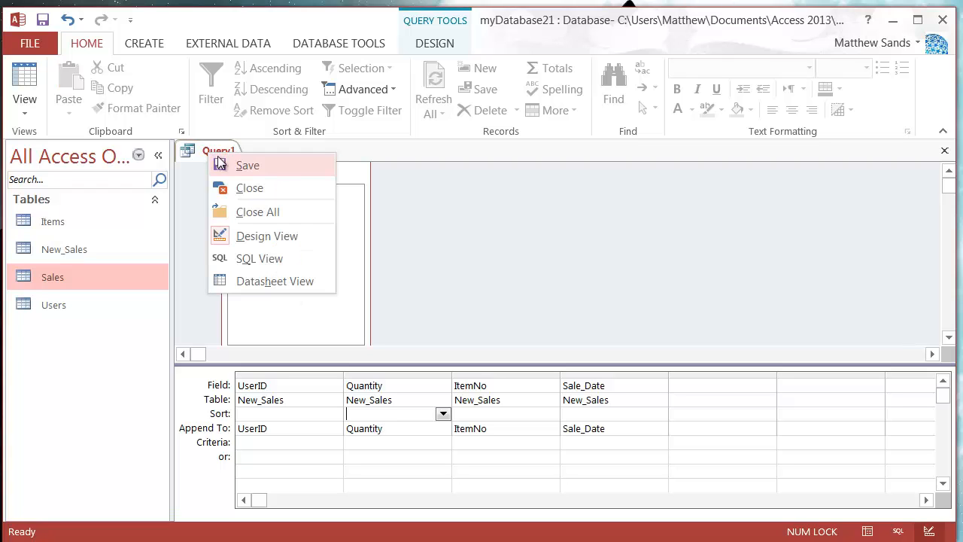
{"action": "left_click", "coordinate": [246, 164]}
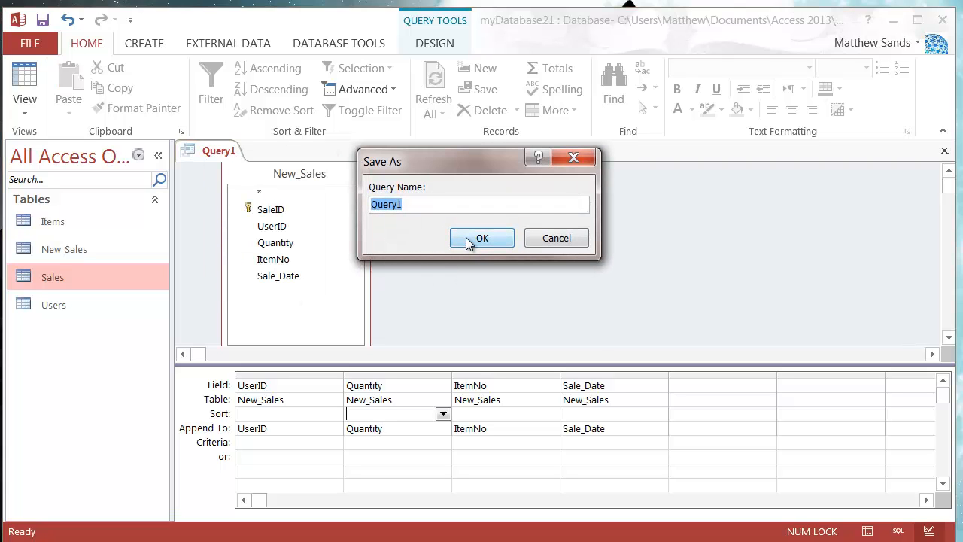
{"action": "type", "text": "Add_New"}
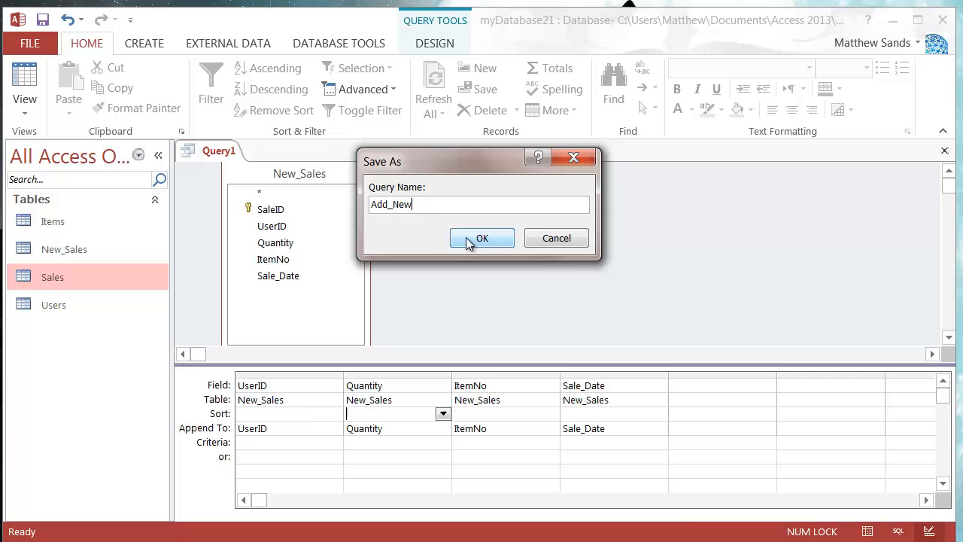
{"action": "left_click", "coordinate": [481, 238]}
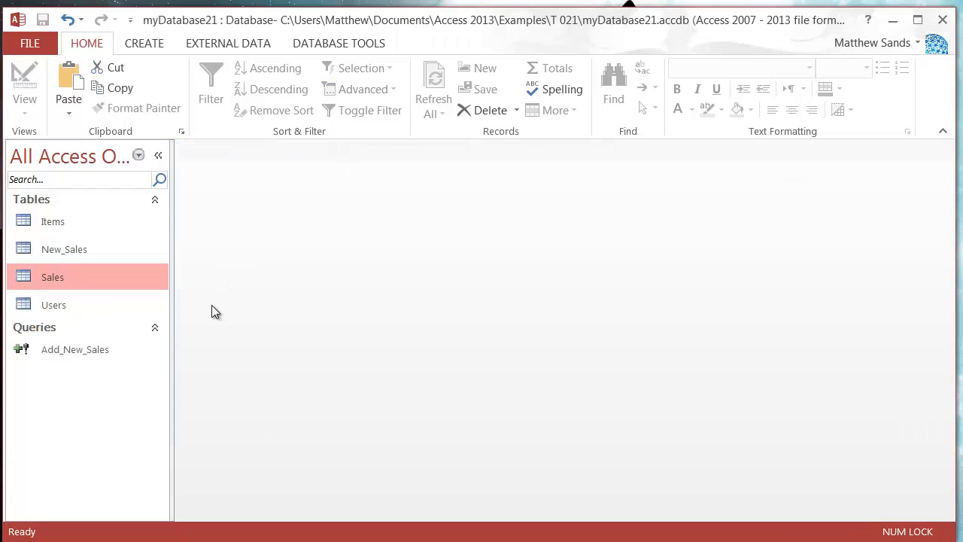
Run Add_New_Sales and confirm appending the 10 rows to Sales
{"action": "left_click", "coordinate": [76, 349]}
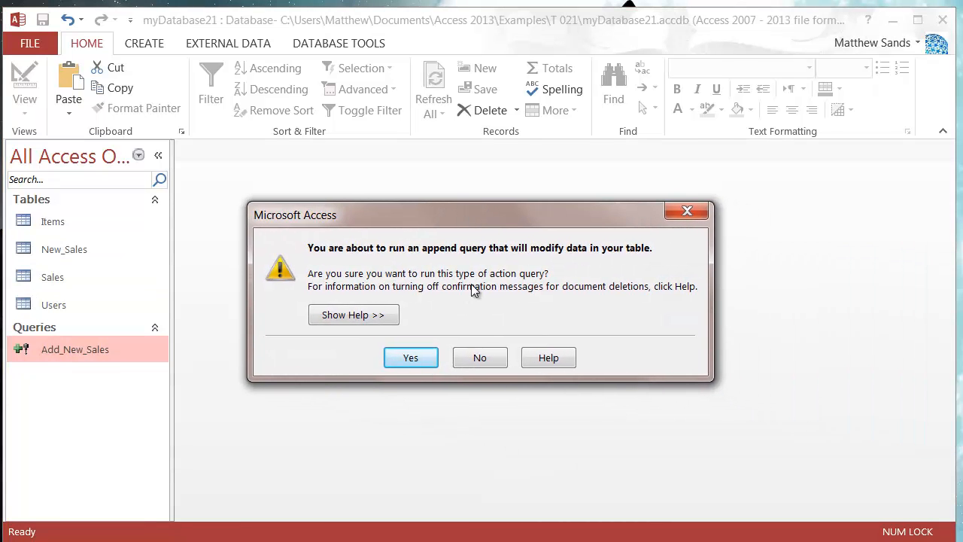
{"action": "left_click", "coordinate": [410, 358]}
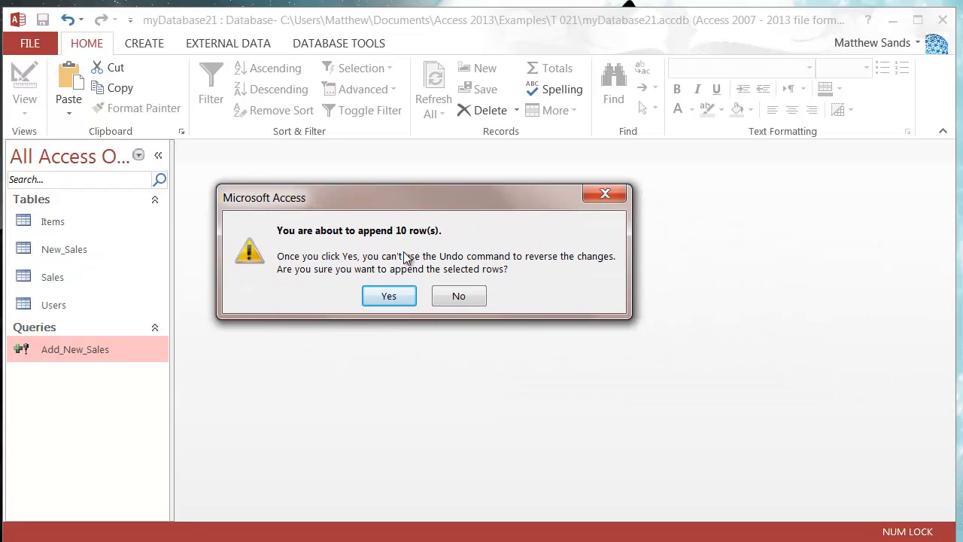
{"action": "mouse_move", "coordinate": [389, 295]}
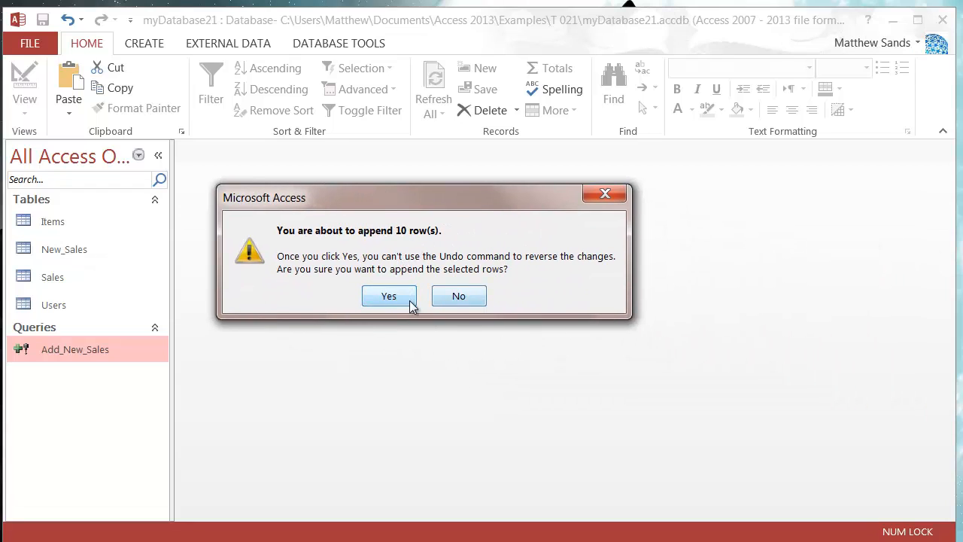
{"action": "left_click", "coordinate": [388, 295]}
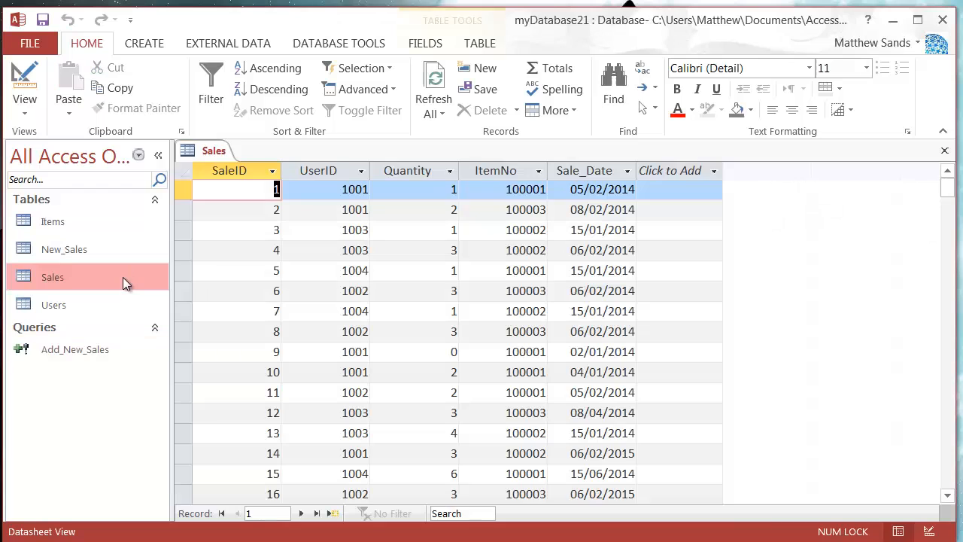
Verify appended records 11–20 in the Sales datasheet, then close the table
{"action": "scroll", "scroll_direction": "down", "scroll_amount": 3}
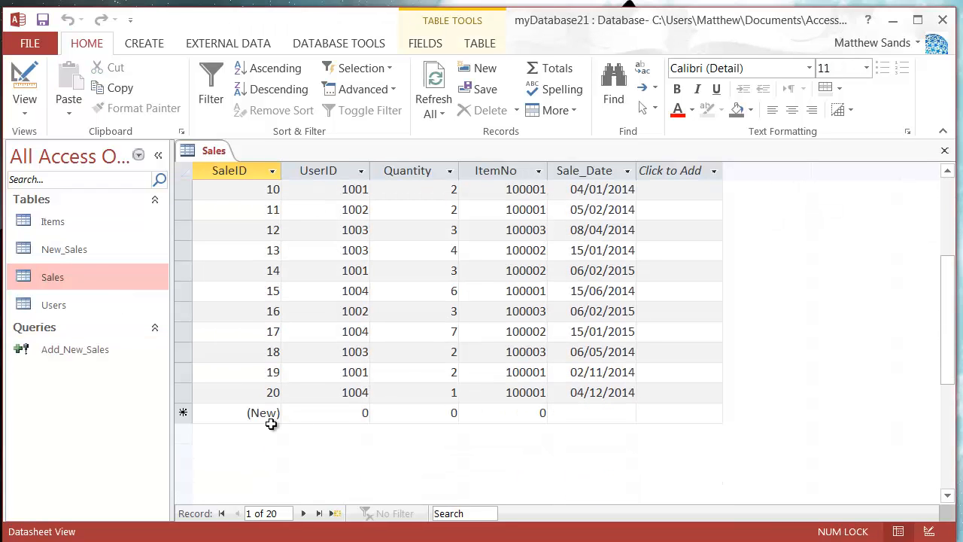
{"action": "scroll", "scroll_direction": "up", "scroll_amount": 3}
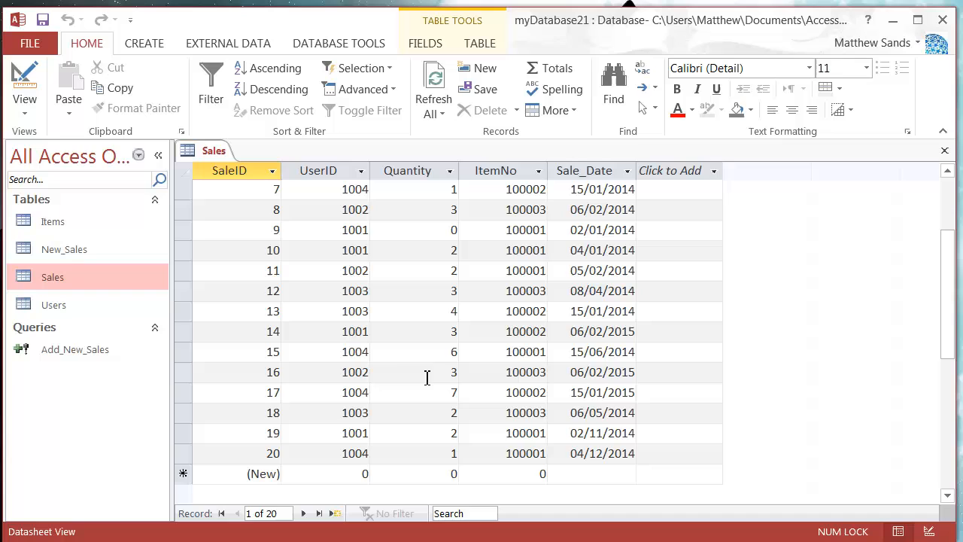
{"action": "mouse_move", "coordinate": [253, 234]}
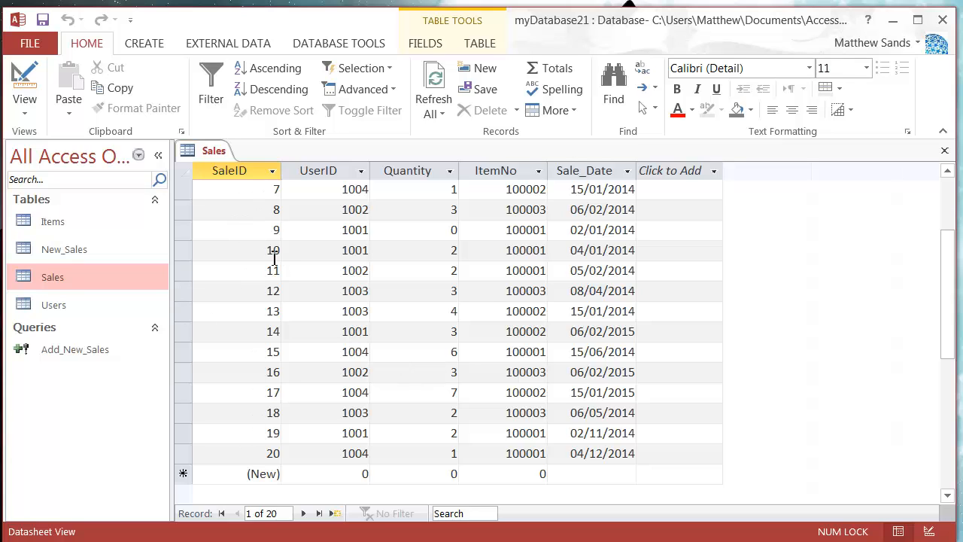
{"action": "left_click_drag", "start_coordinate": [184, 271], "coordinate": [184, 453]}
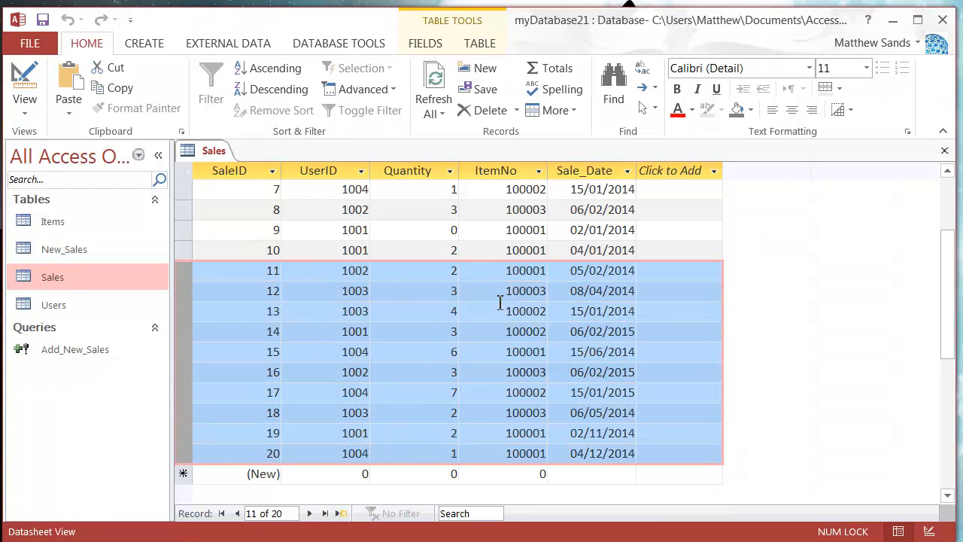
{"action": "right_click", "coordinate": [214, 151]}
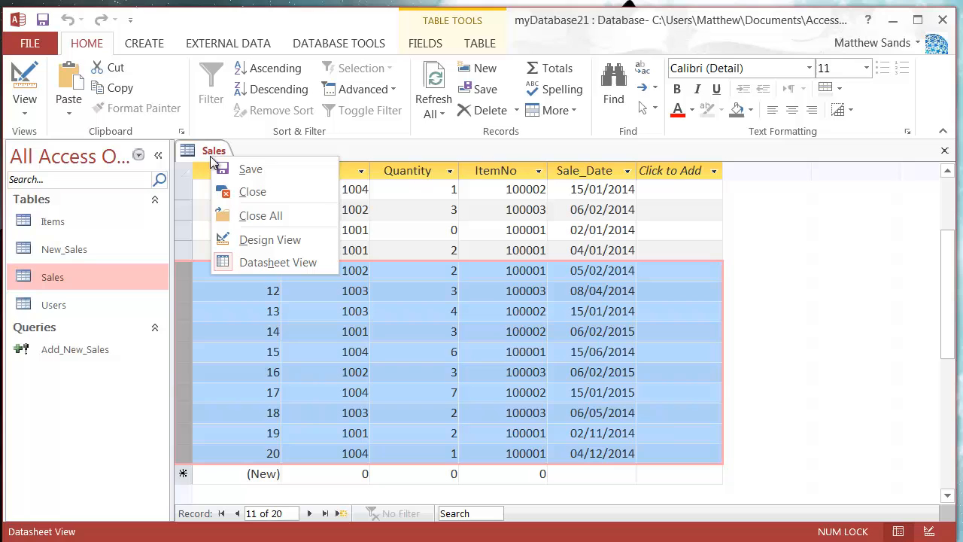
{"action": "mouse_move", "coordinate": [263, 191]}
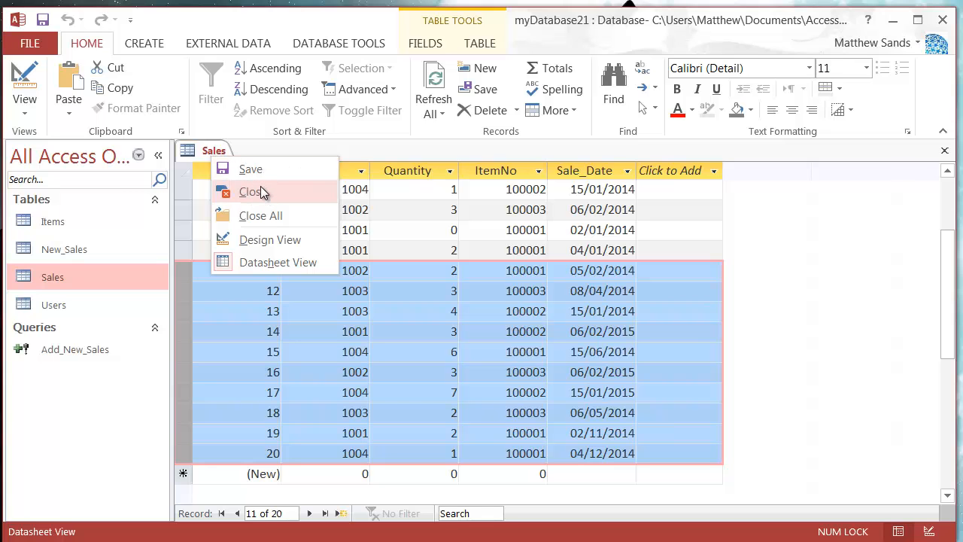
{"action": "left_click", "coordinate": [253, 192]}
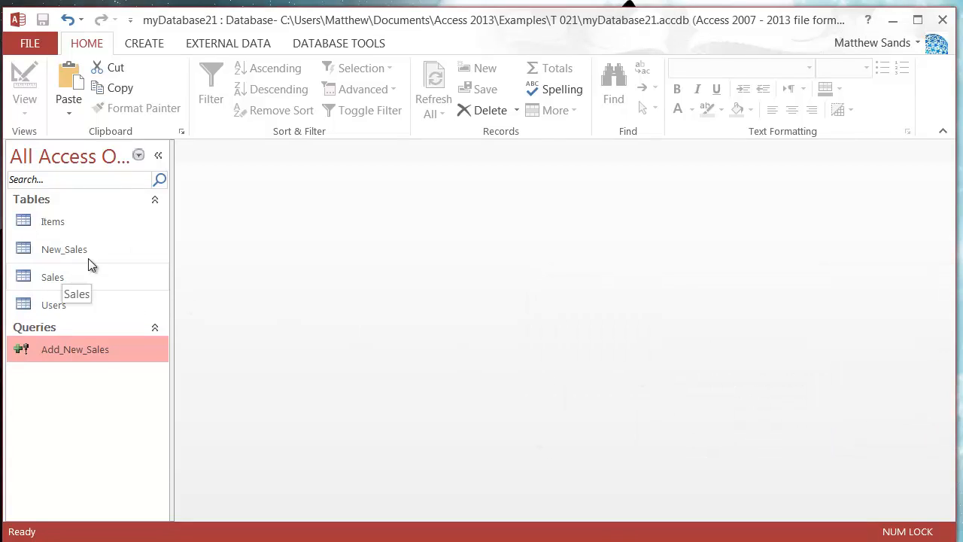
{"action": "mouse_move", "coordinate": [61, 236]}
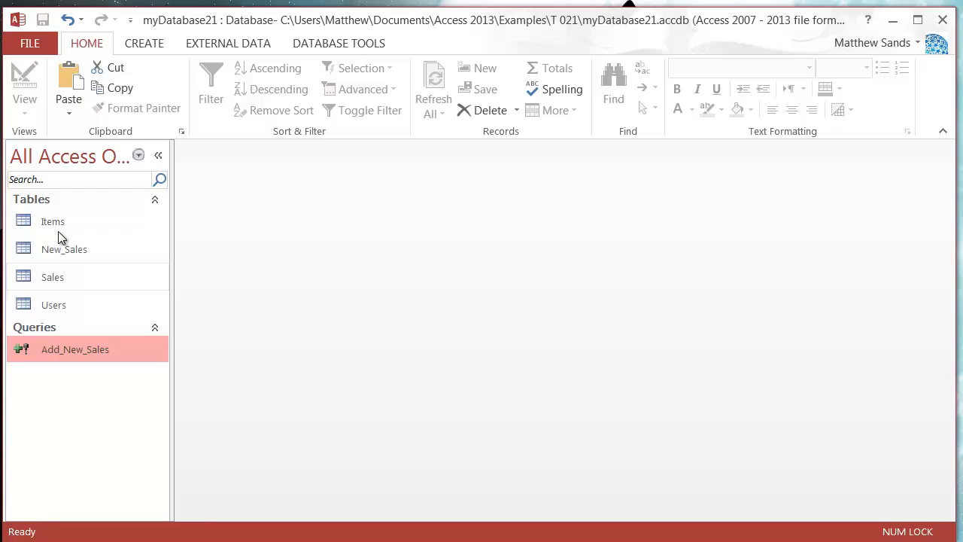
{"action": "mouse_move", "coordinate": [81, 393]}
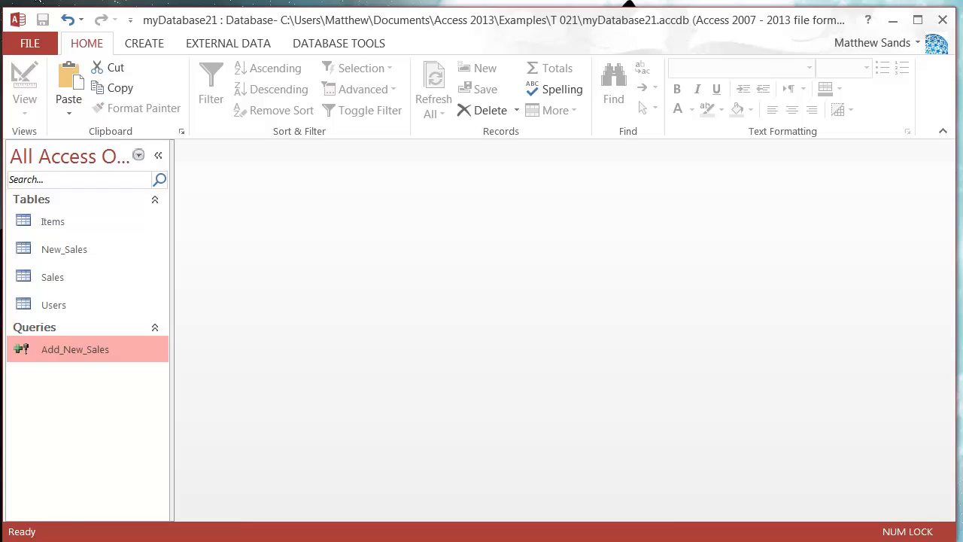
{"action": "mouse_move", "coordinate": [253, 377]}
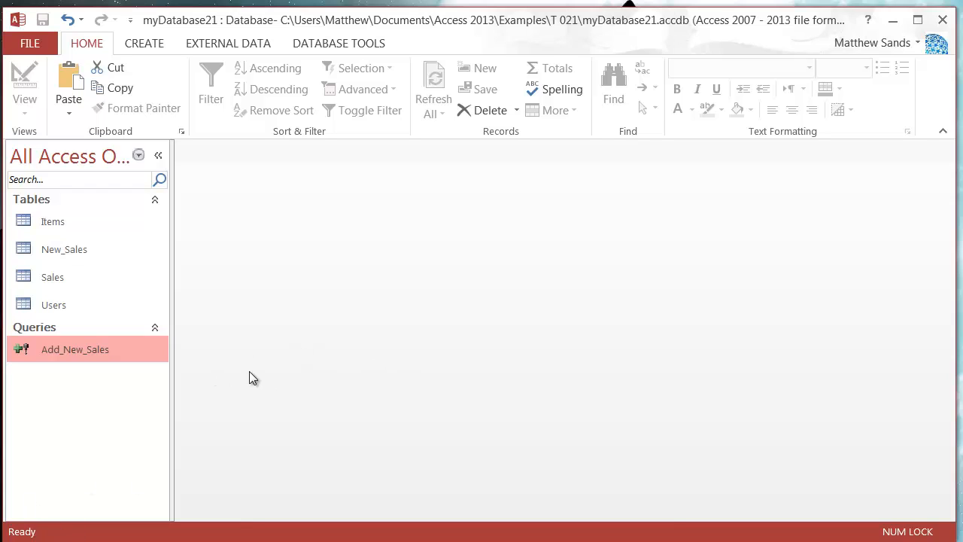
{"action": "mouse_move", "coordinate": [260, 367]}
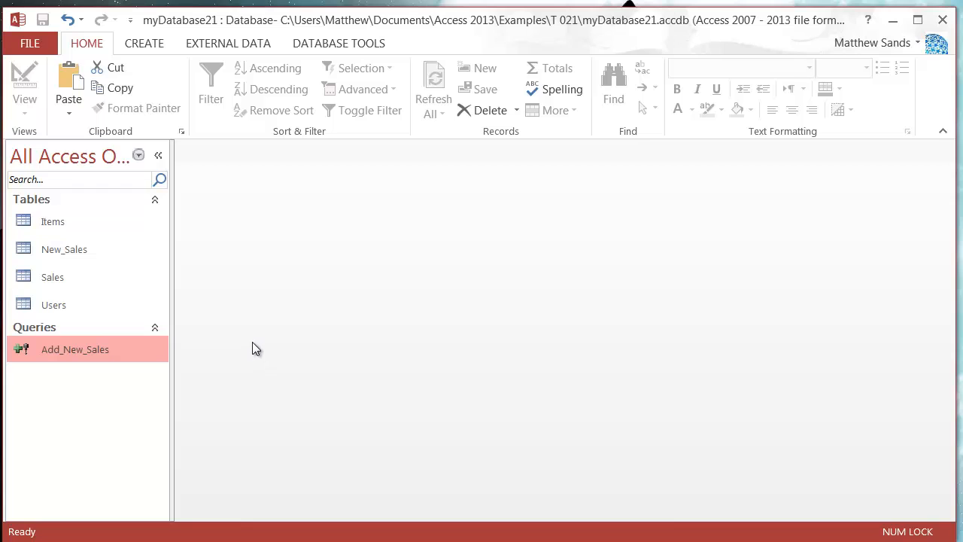
{"action": "mouse_move", "coordinate": [380, 404]}
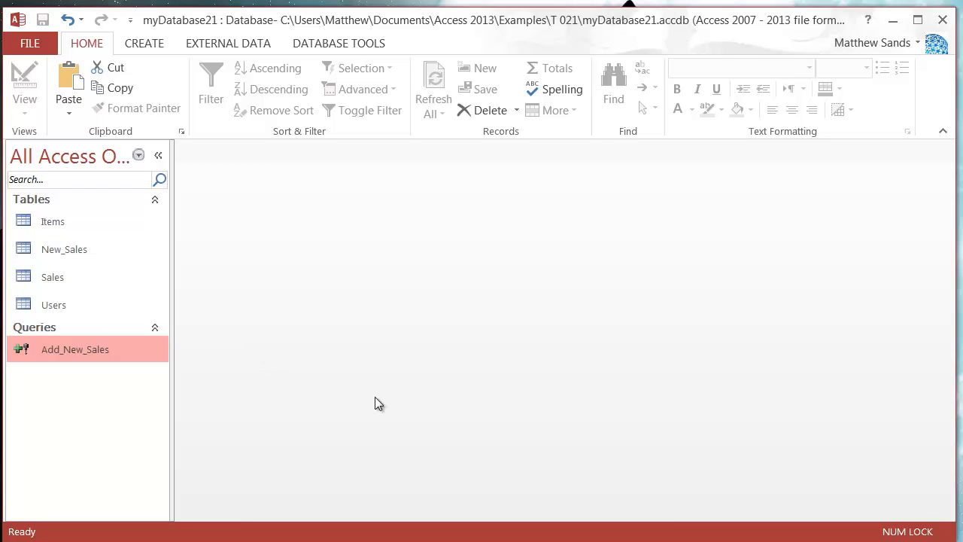